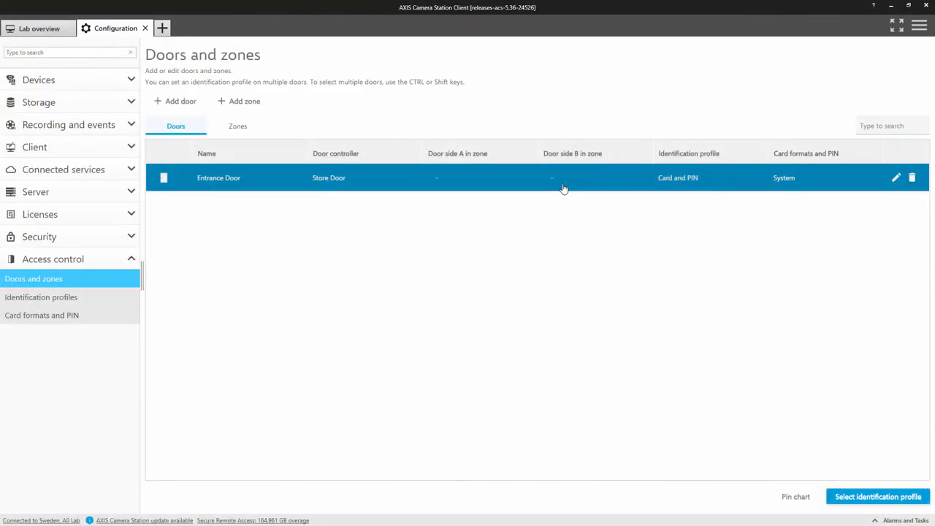
pyautogui.moveTo(728, 402)
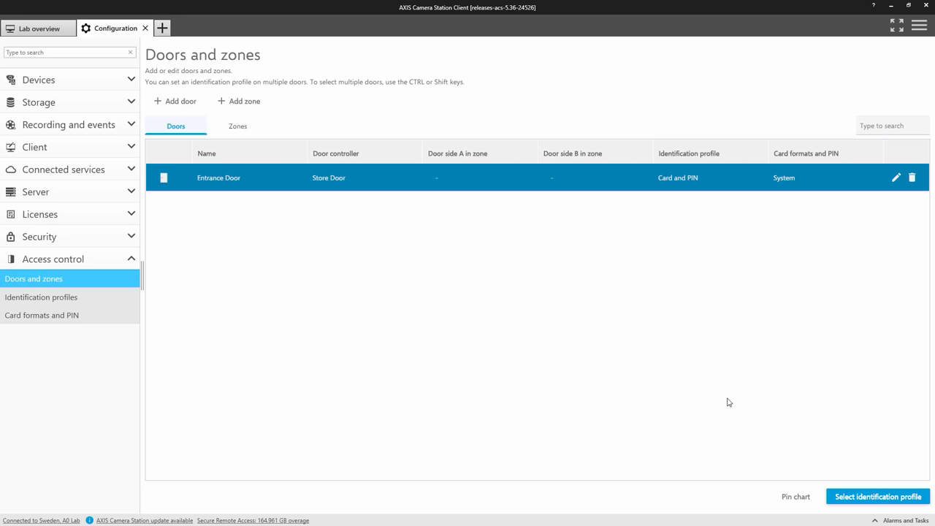
pyautogui.moveTo(795, 502)
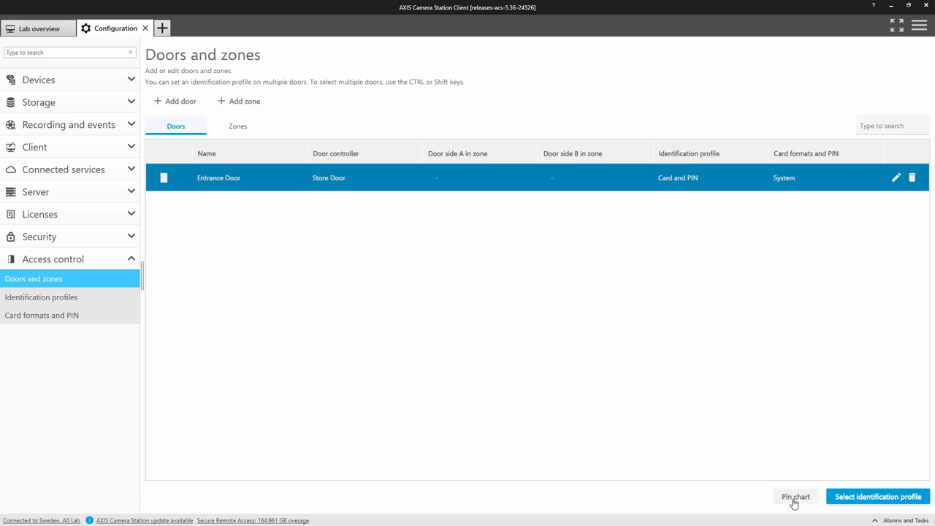
# Show the pin chart with REX button and door monitor wiring for the Store Door controller
pyautogui.click(795, 496)
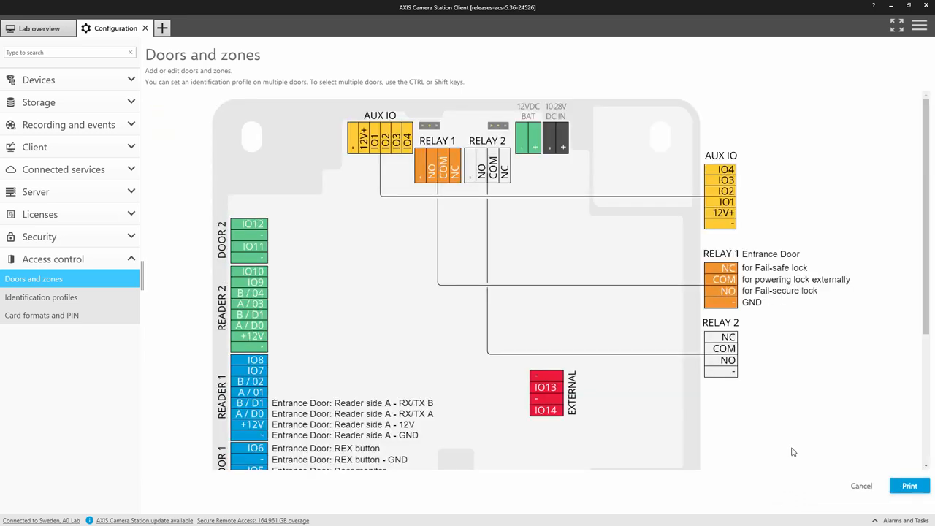
pyautogui.moveTo(747, 275)
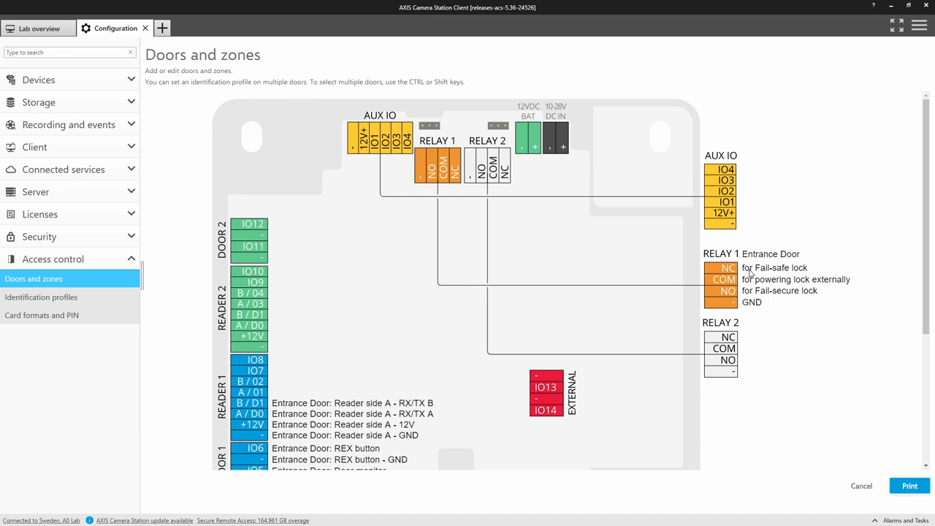
pyautogui.scroll(-3)
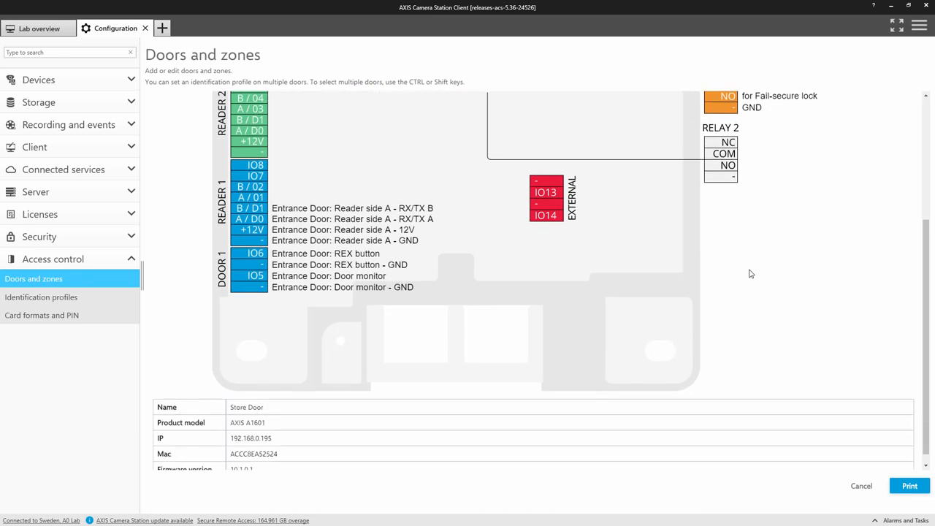
pyautogui.moveTo(415, 222)
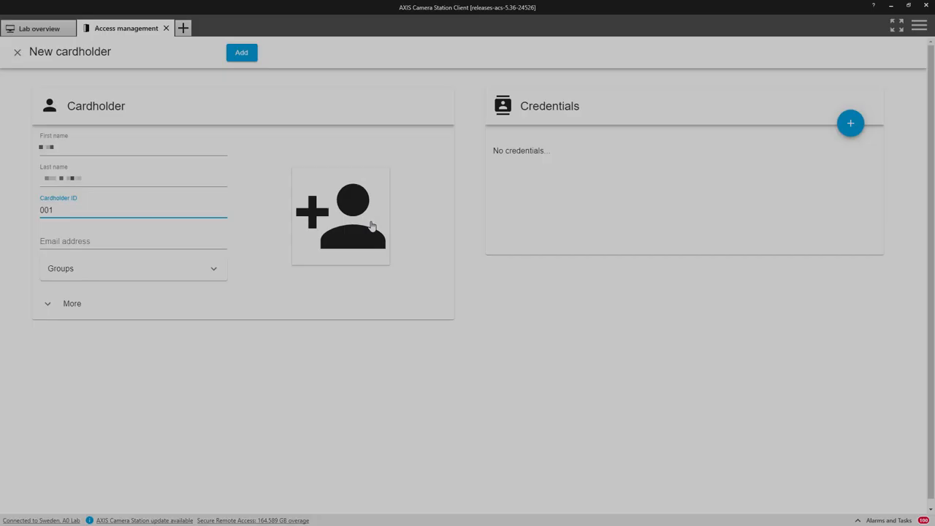
# Capture a picture with the camera and accept it as the cardholder's photo
pyautogui.click(342, 216)
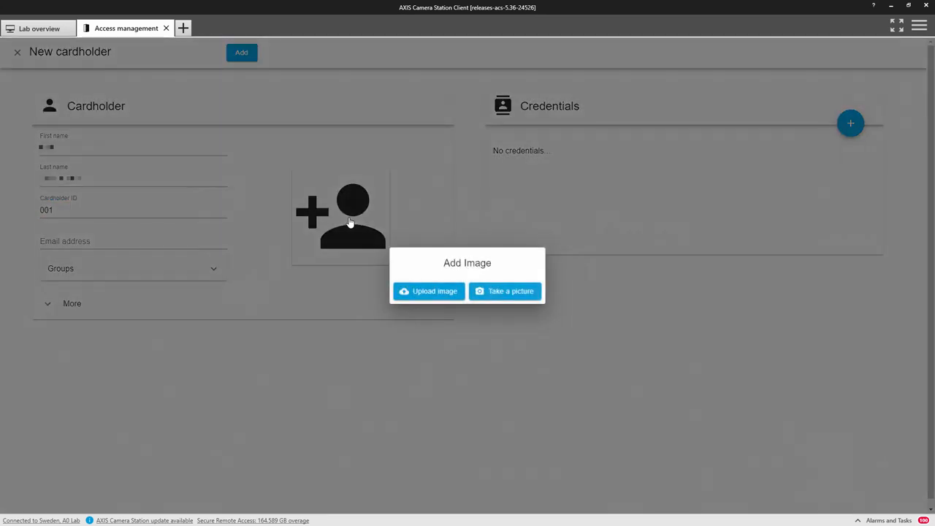
pyautogui.moveTo(470, 276)
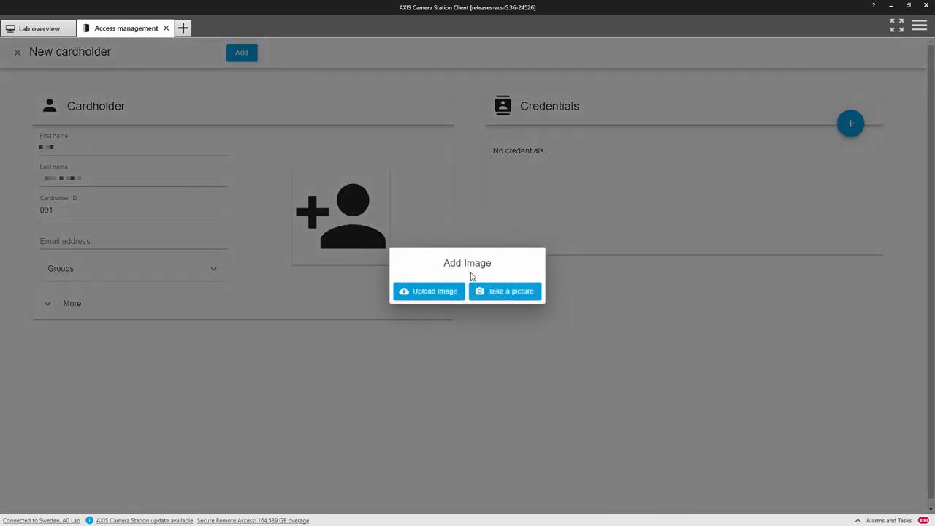
pyautogui.click(511, 291)
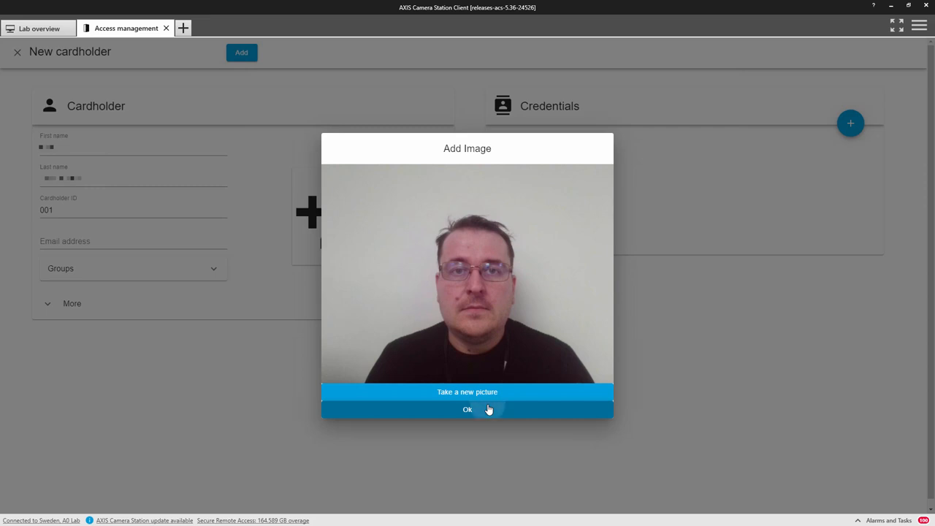
pyautogui.click(467, 409)
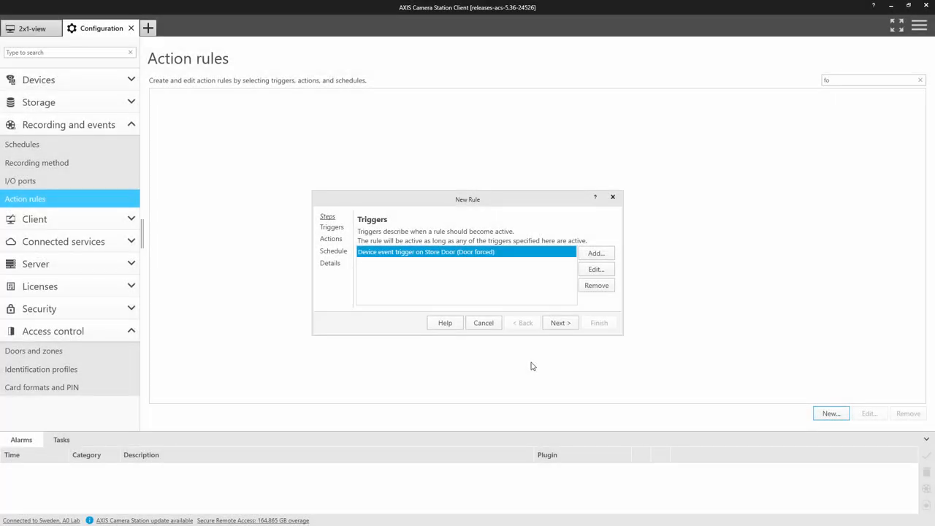
# Add a Send mobile app notification action in the New Rule wizard's Actions step
pyautogui.click(559, 323)
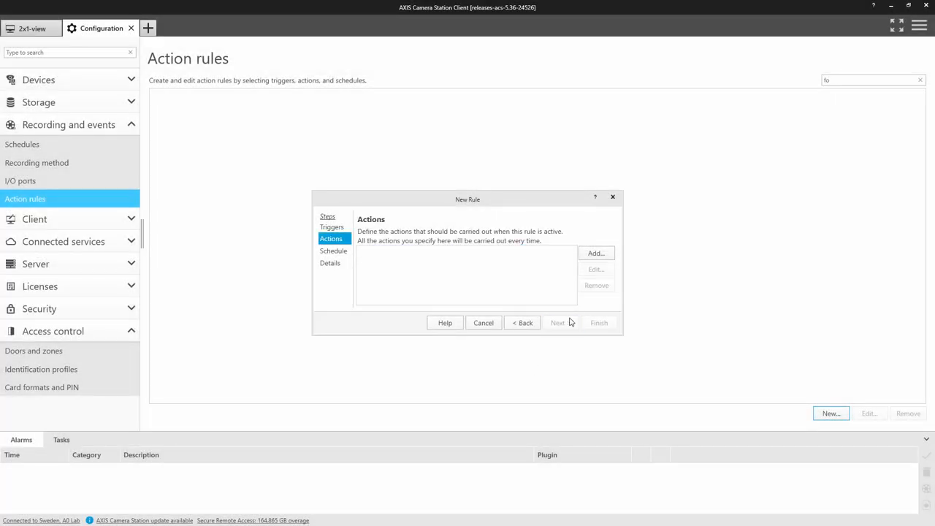
pyautogui.click(596, 253)
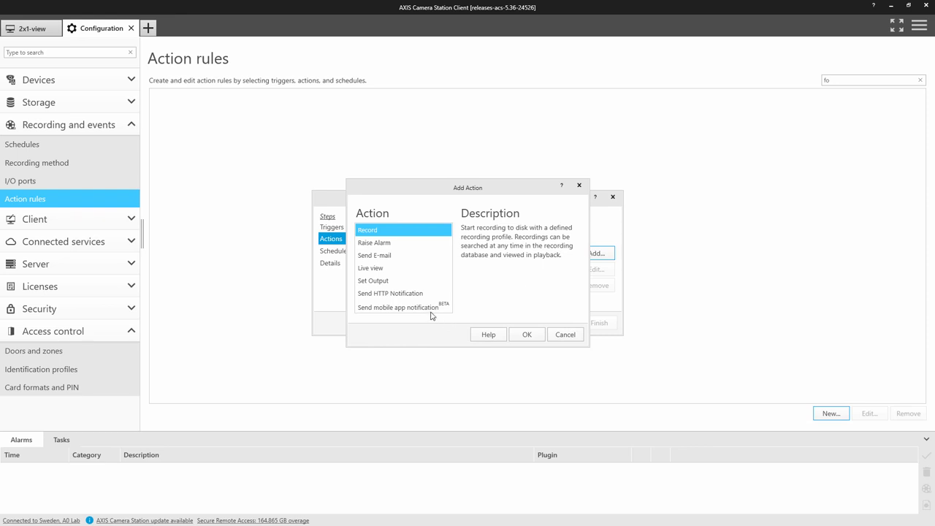
pyautogui.click(398, 307)
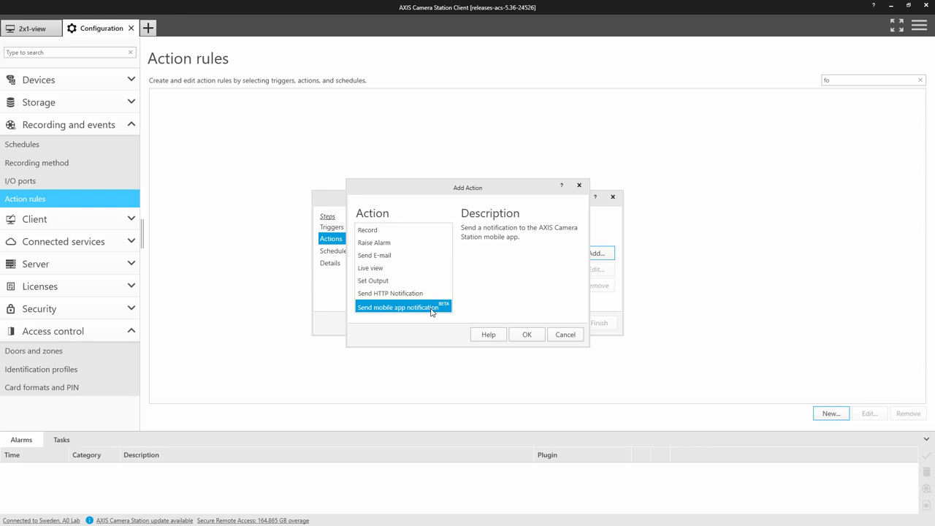
pyautogui.click(526, 333)
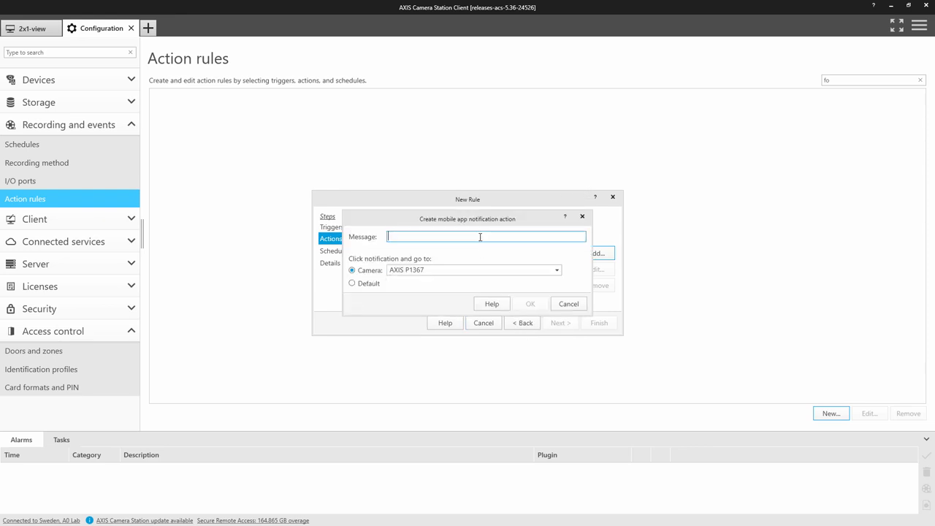
# Enter the notification message 'Investigate door forced' and begin choosing its camera
pyautogui.write('Inves')
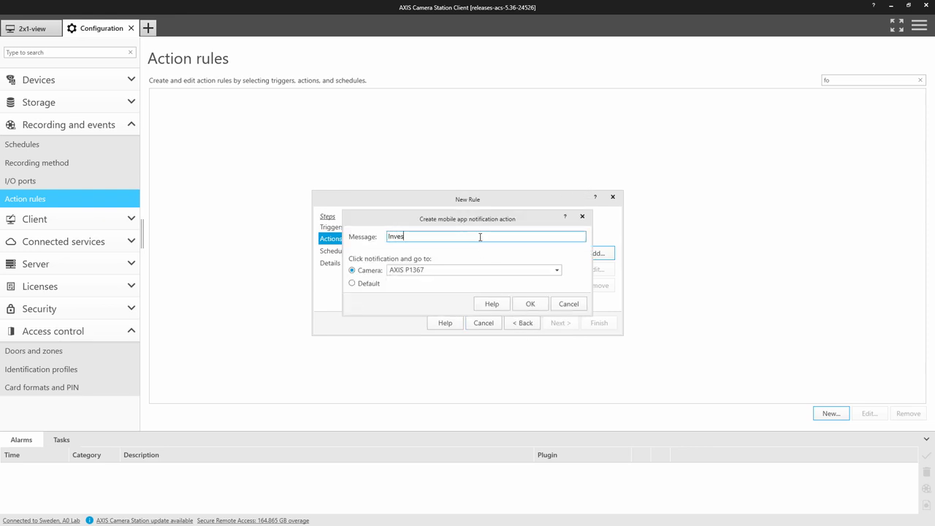
pyautogui.write('tigate')
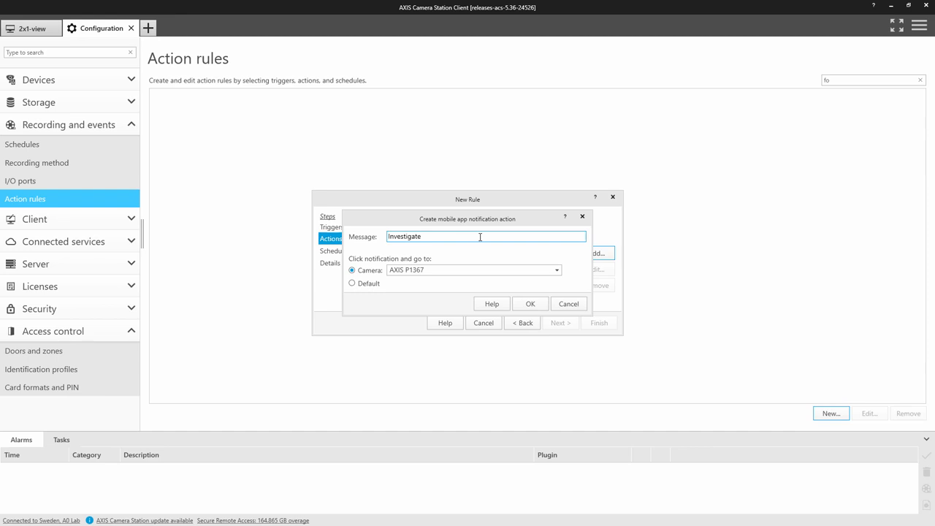
pyautogui.write('door for')
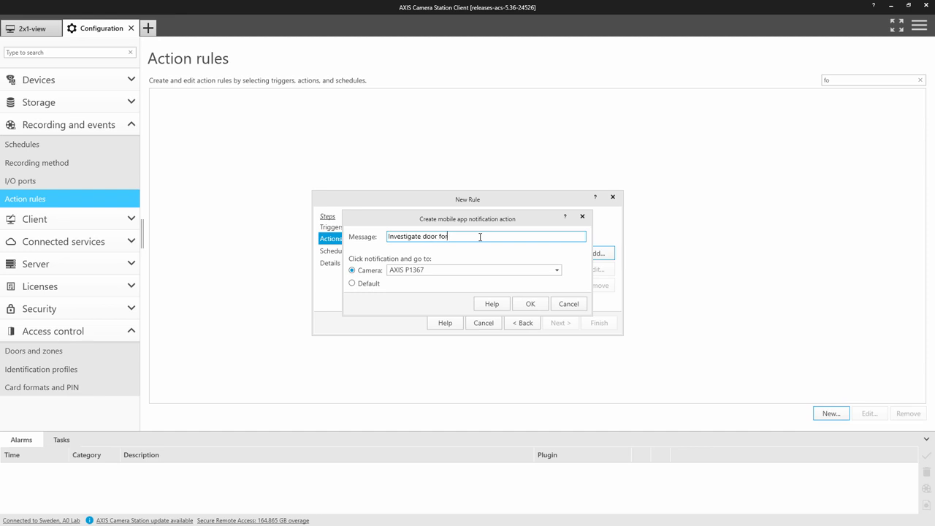
pyautogui.write('ced')
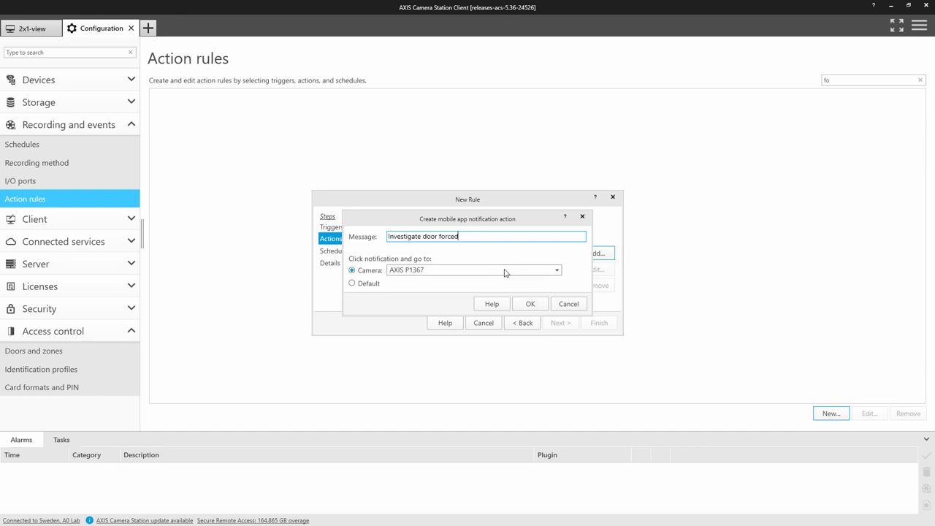
pyautogui.click(555, 269)
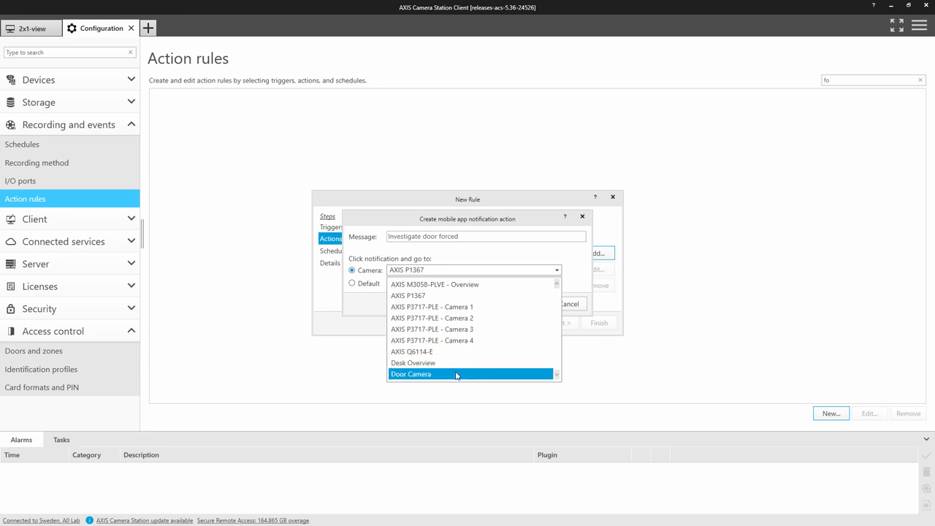